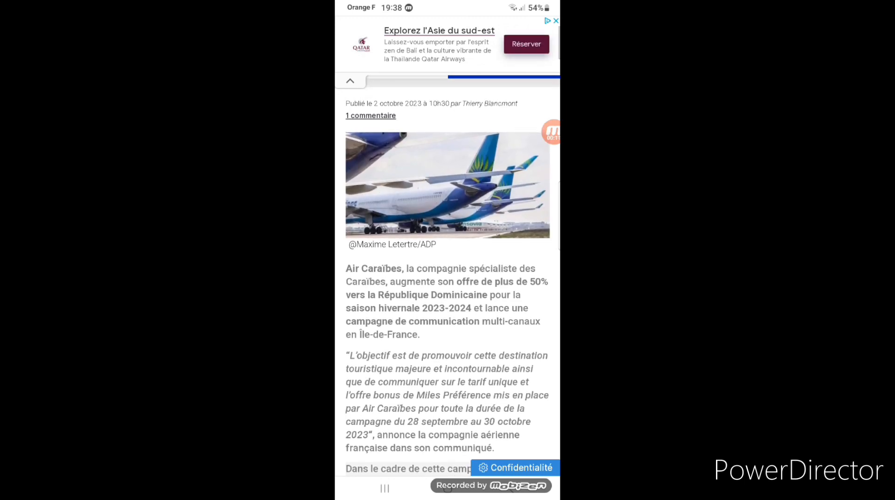
Scroll the easyJet article past the Club Med advert to flight EZY3411's bird strike and Manchester turnback.
scroll(down, 3)
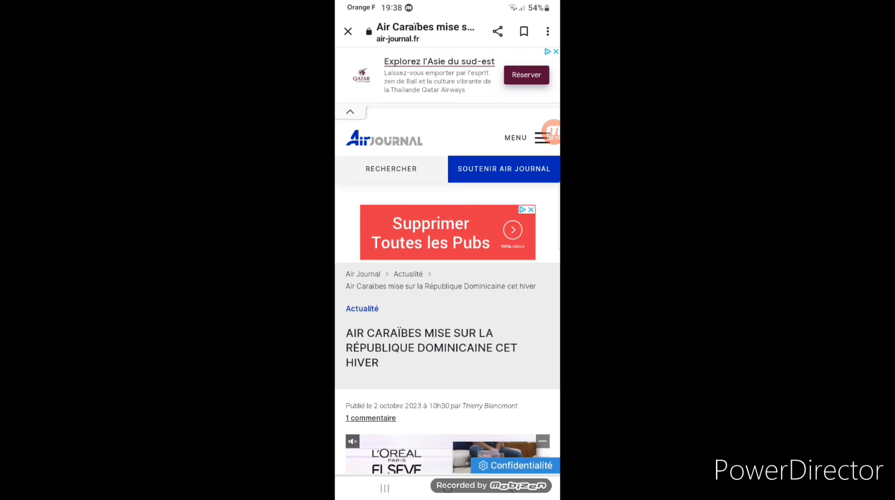
scroll(up, 3)
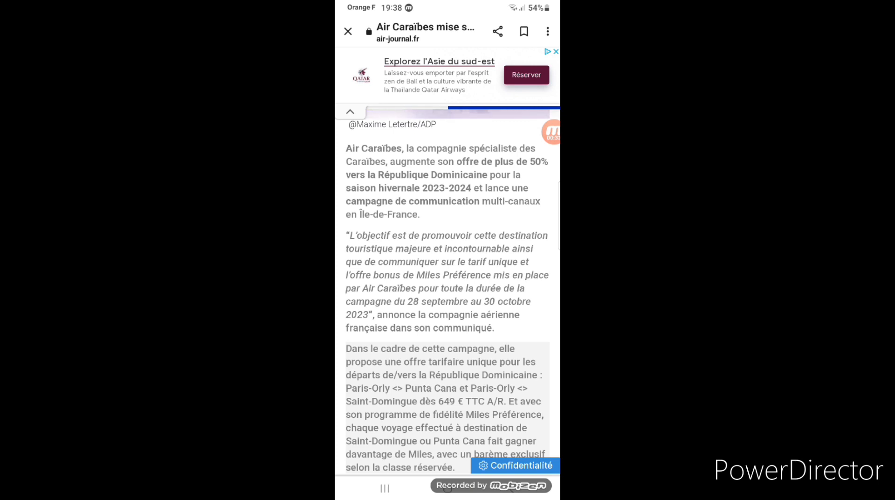
scroll(down, 3)
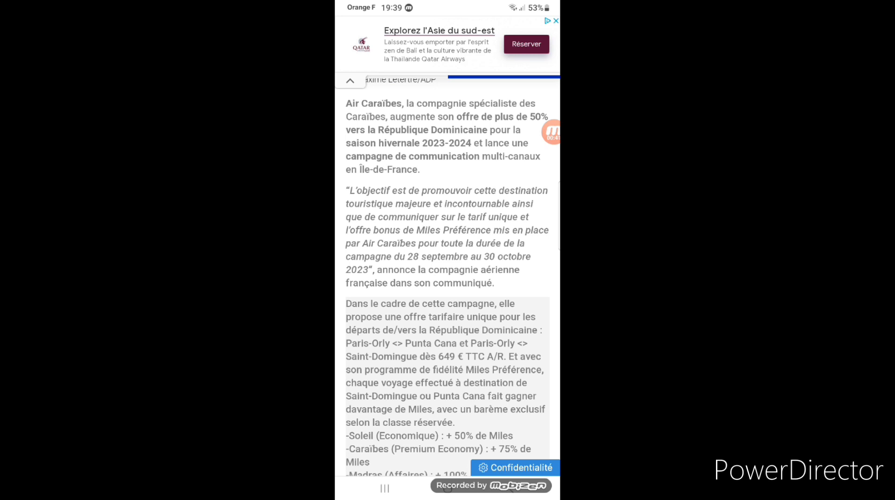
scroll(down, 3)
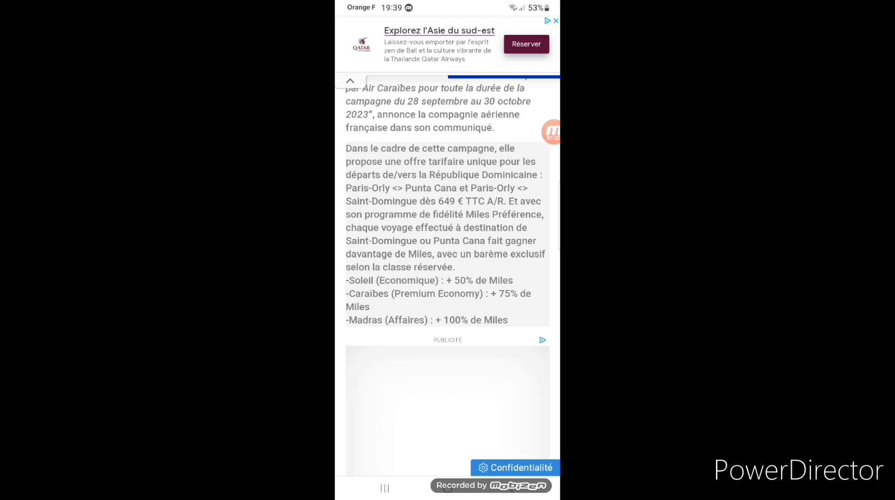
scroll(up, 3)
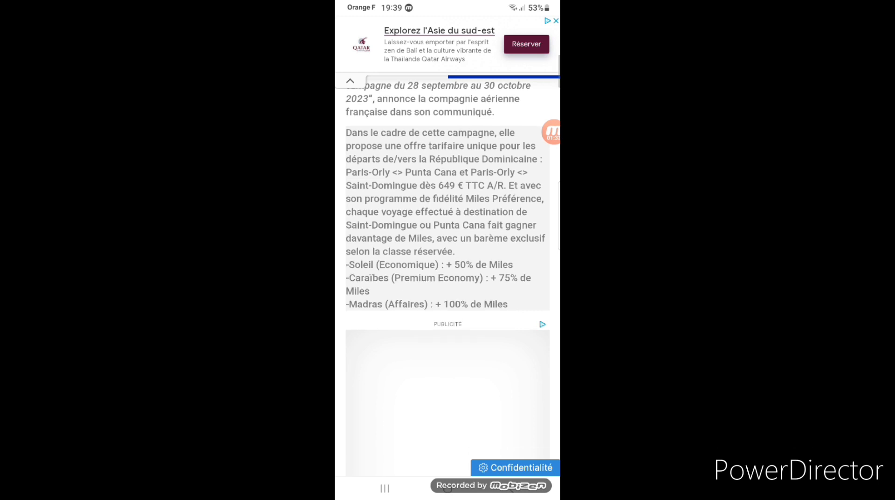
scroll(up, 3)
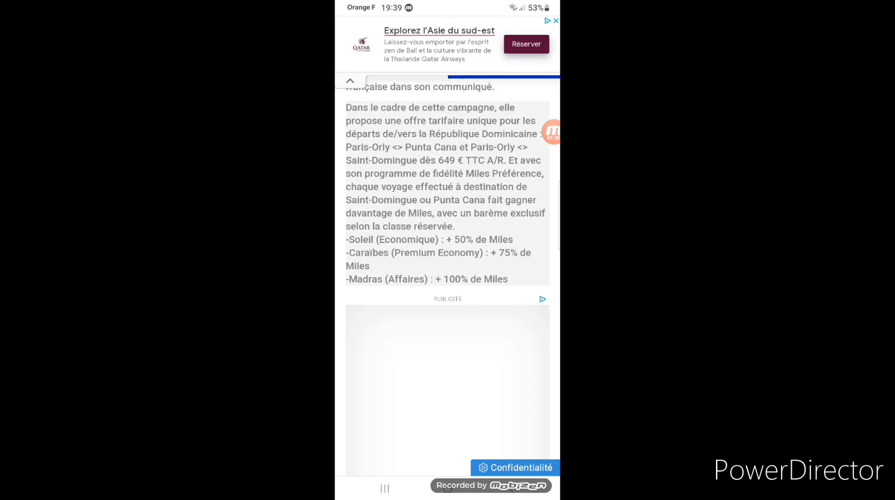
scroll(up, 3)
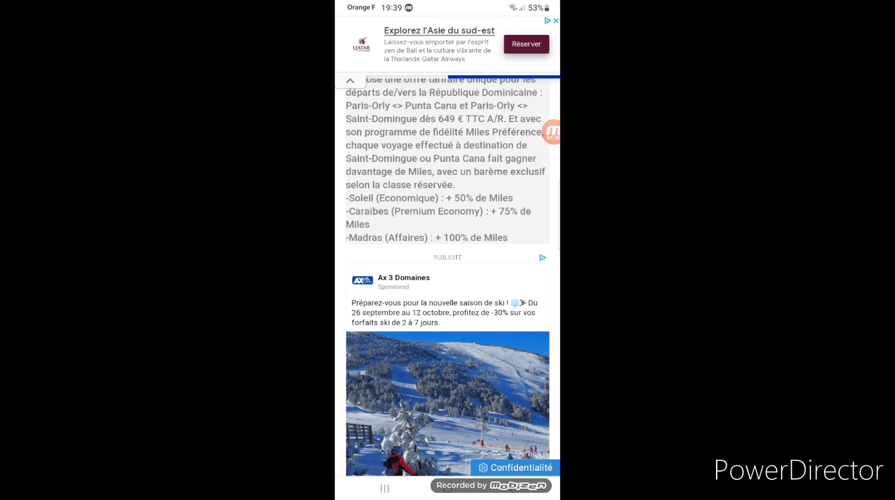
scroll(up, 3)
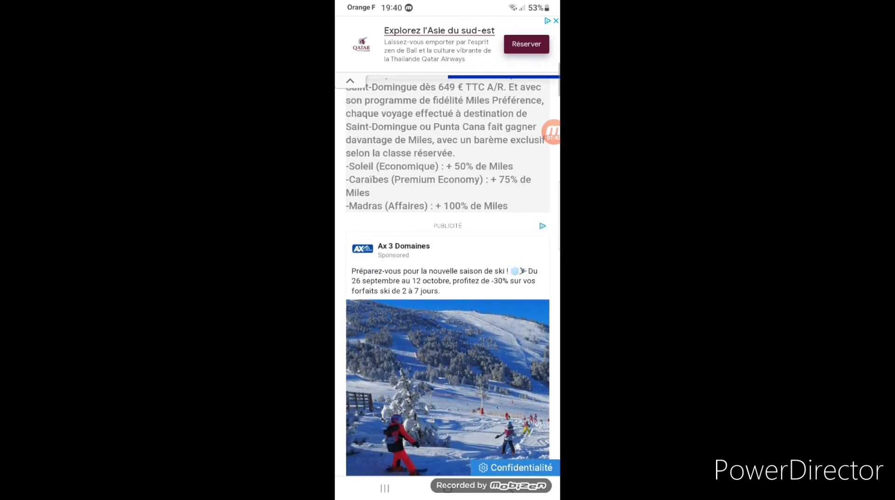
scroll(up, 3)
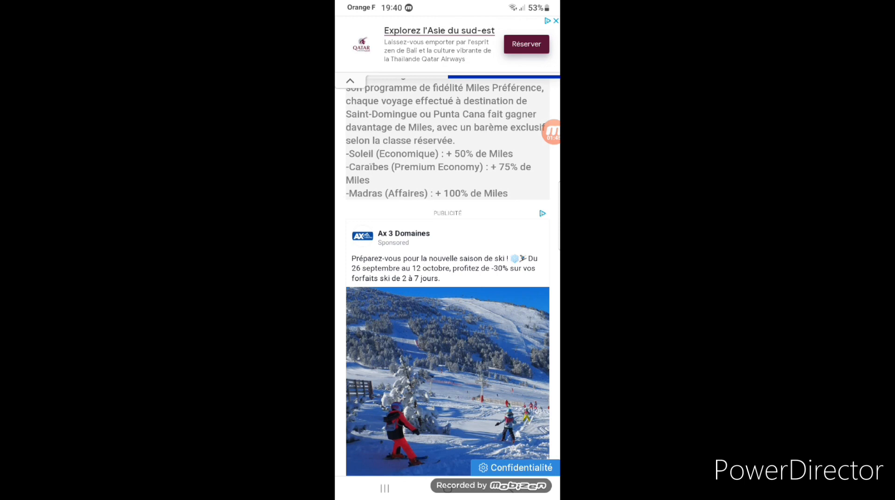
scroll(down, 3)
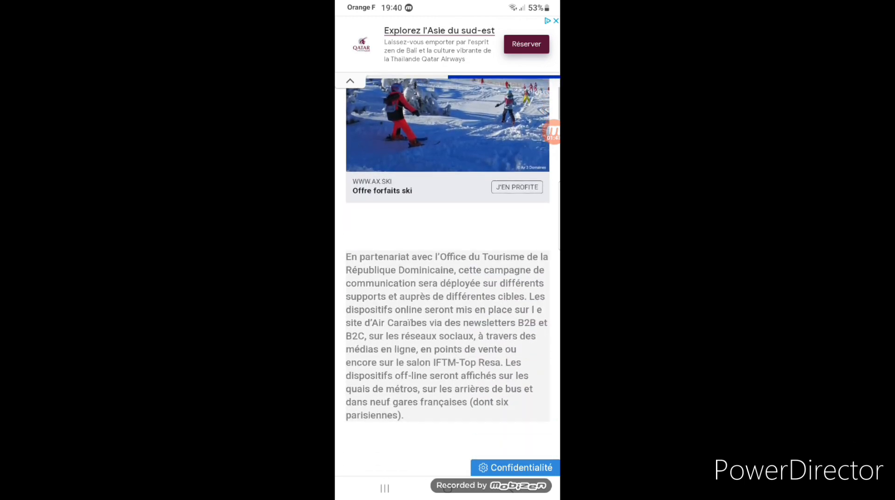
scroll(up, 3)
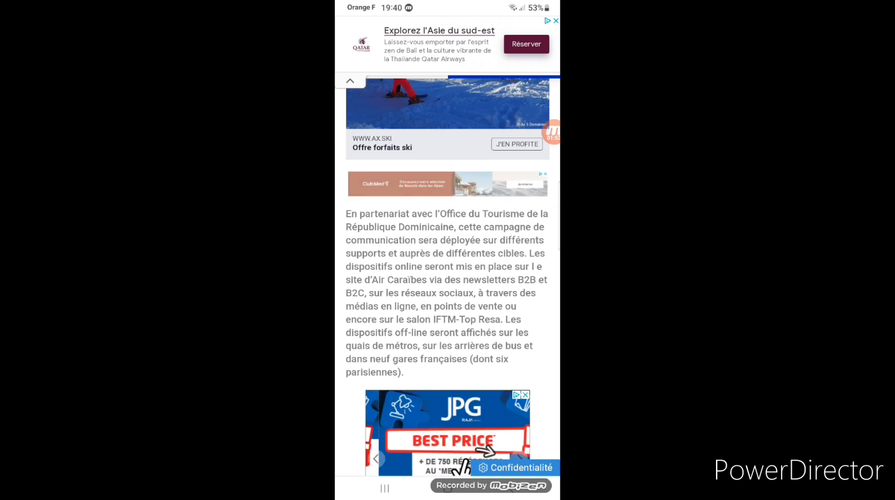
scroll(up, 3)
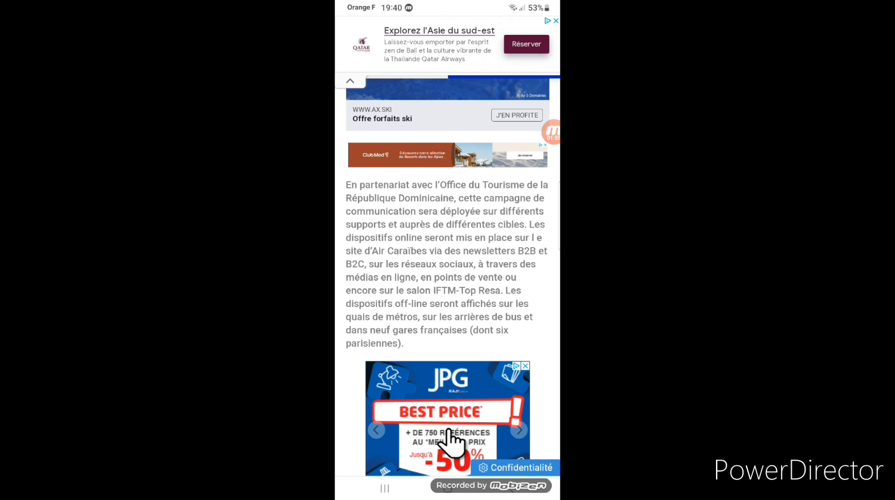
scroll(up, 3)
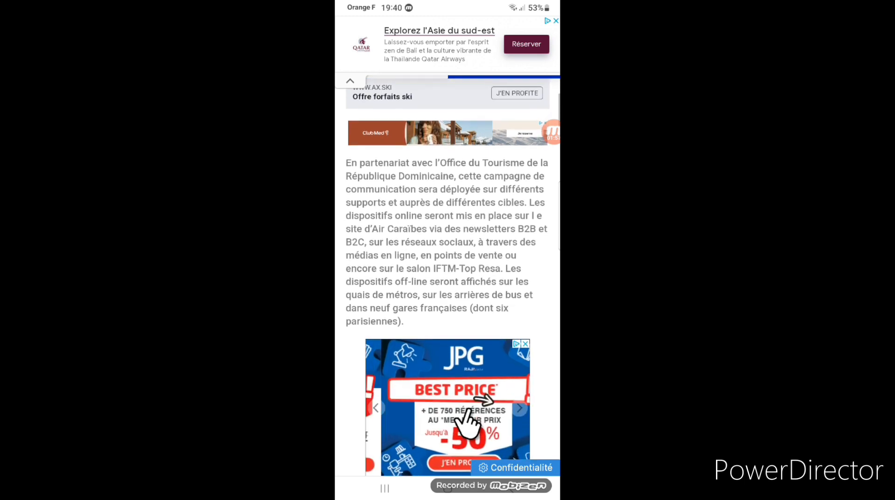
scroll(up, 3)
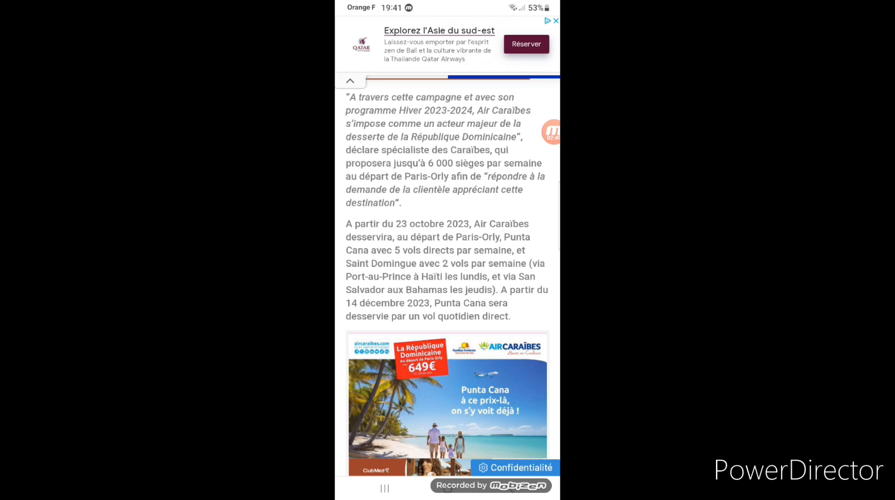
scroll(up, 3)
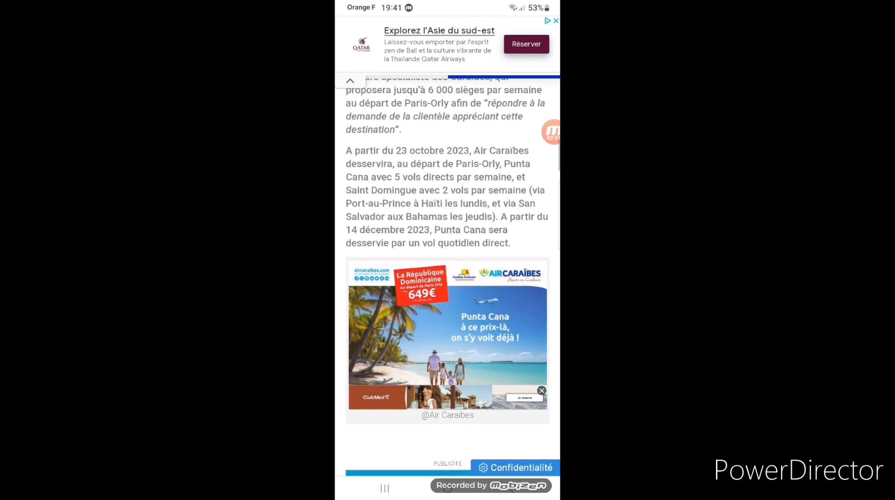
scroll(up, 3)
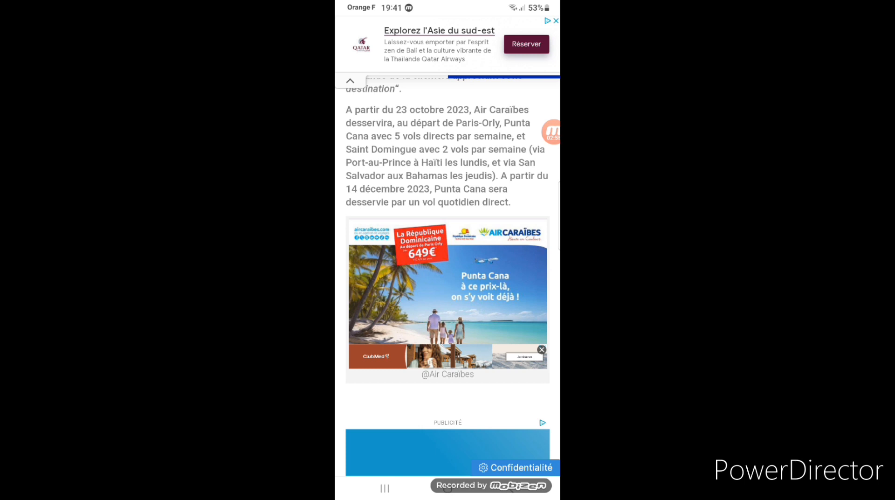
scroll(up, 3)
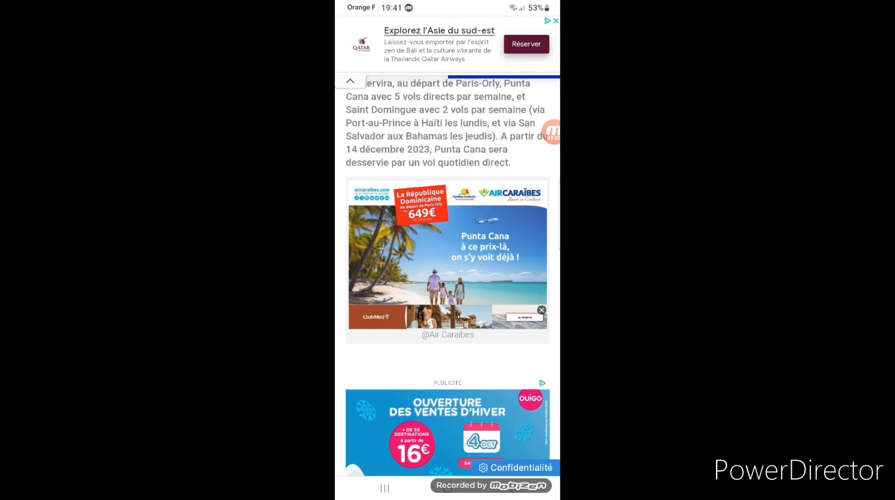
click(541, 309)
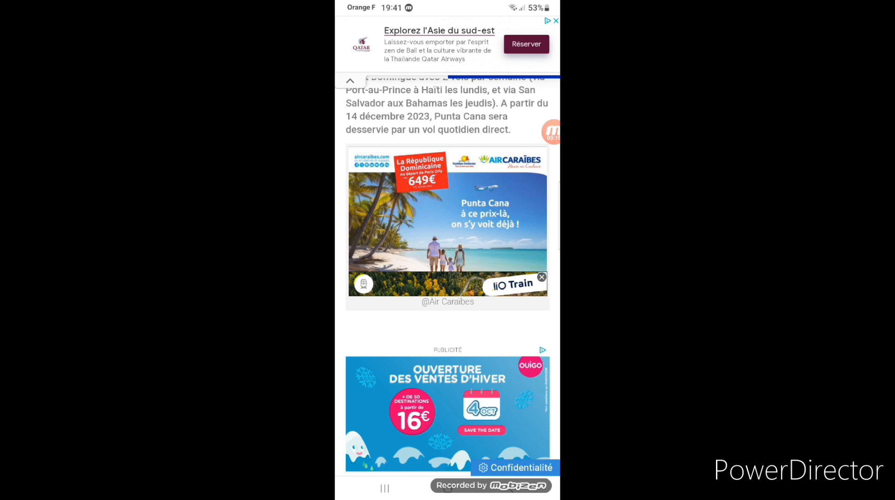
scroll(up, 3)
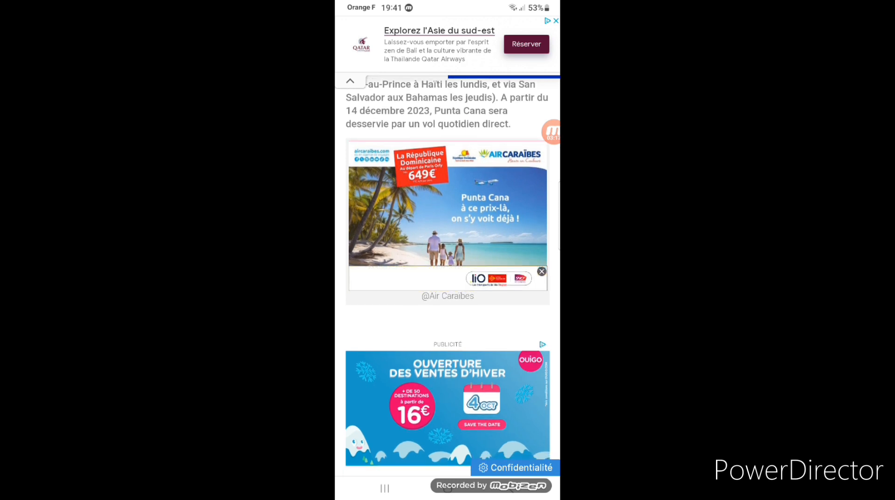
scroll(down, 3)
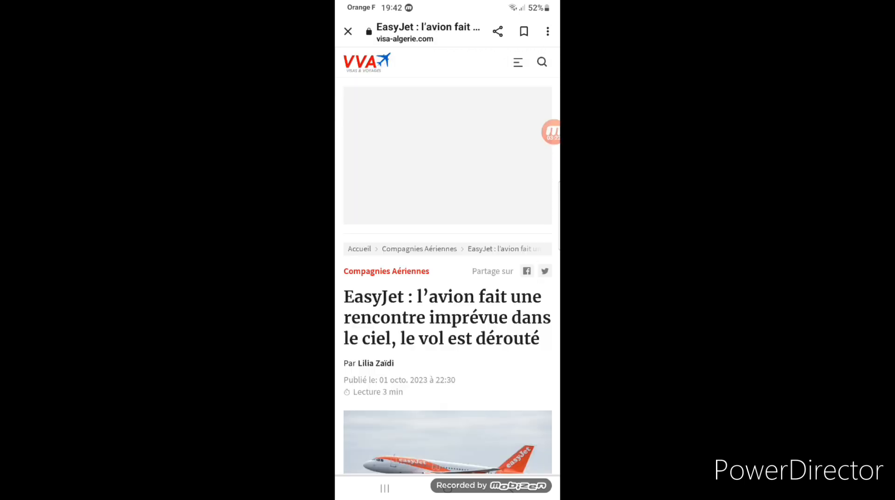
scroll(down, 3)
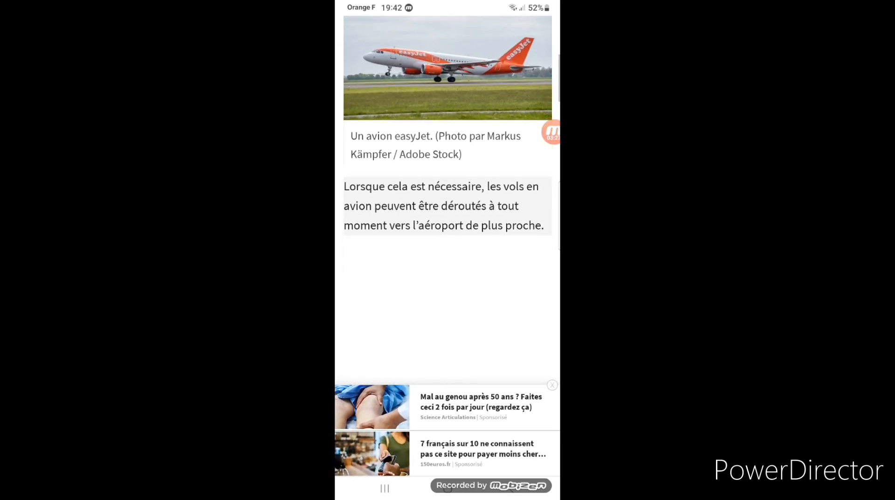
scroll(up, 3)
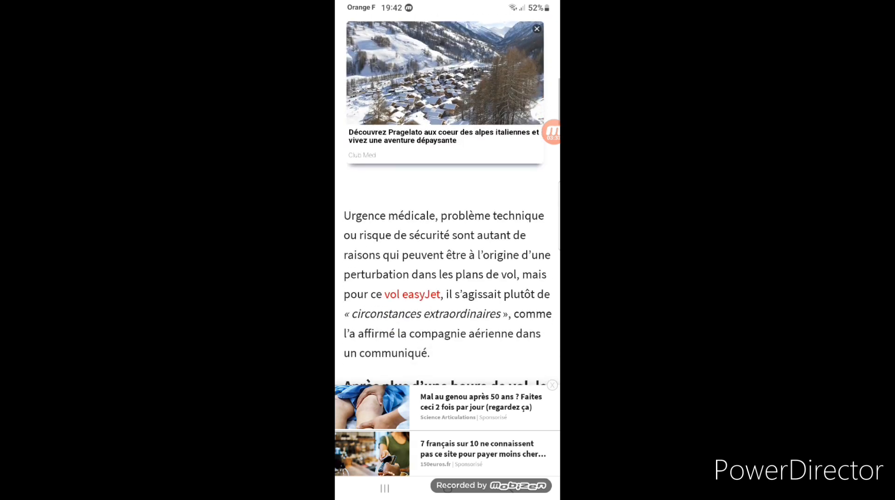
scroll(up, 3)
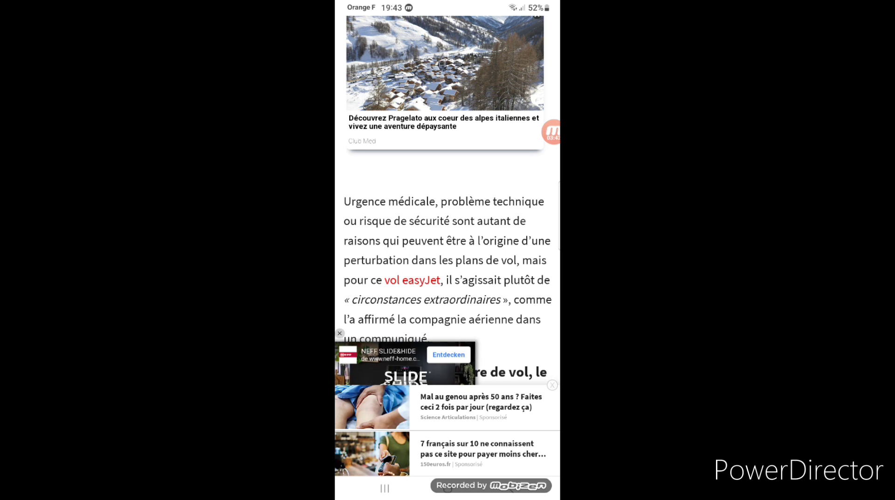
scroll(up, 3)
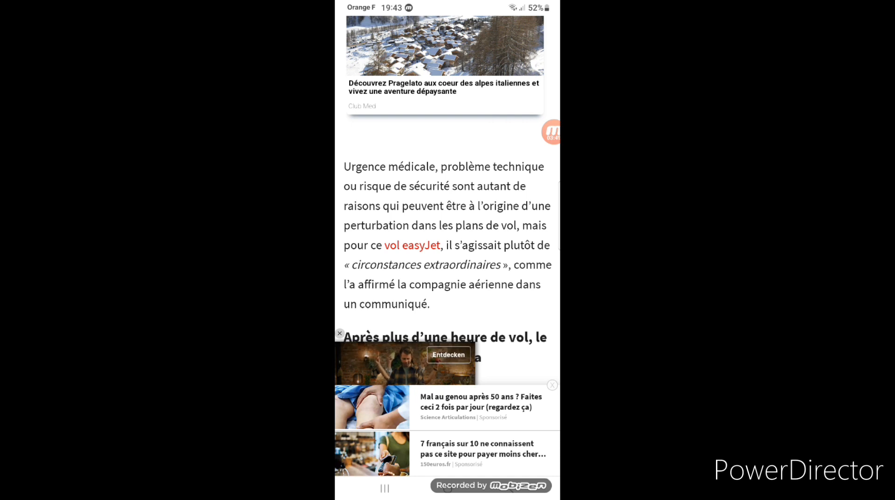
scroll(up, 3)
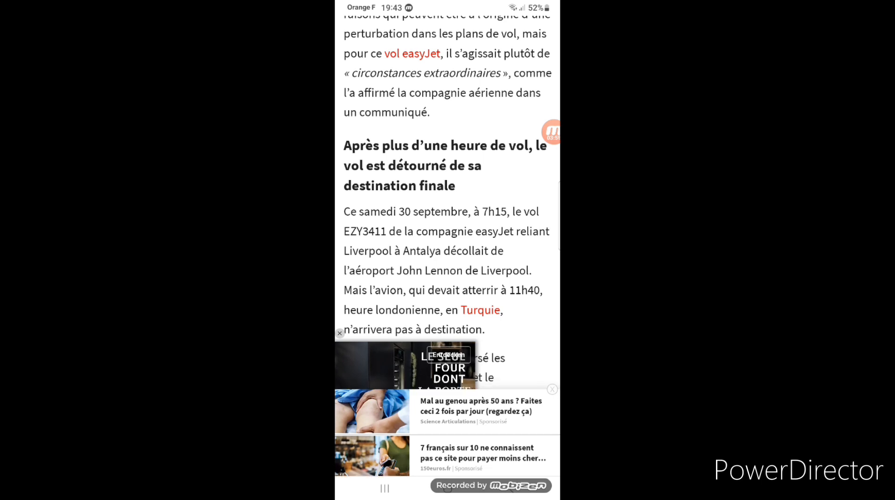
scroll(up, 3)
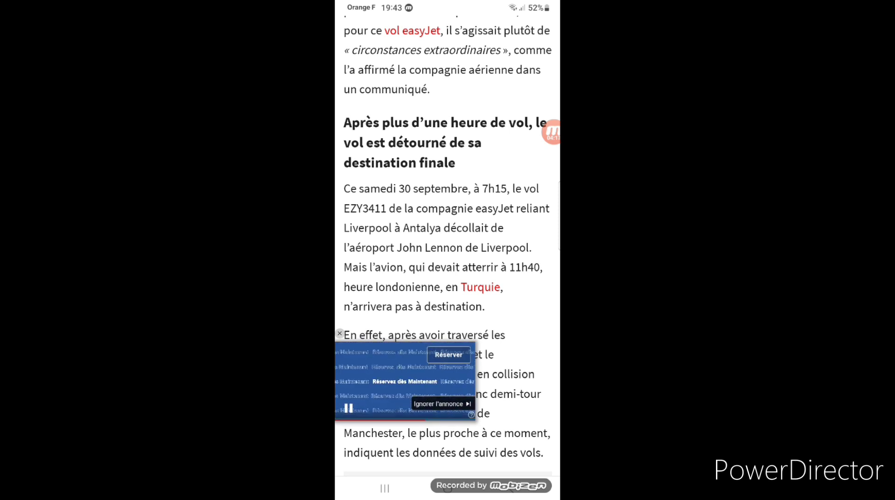
scroll(up, 3)
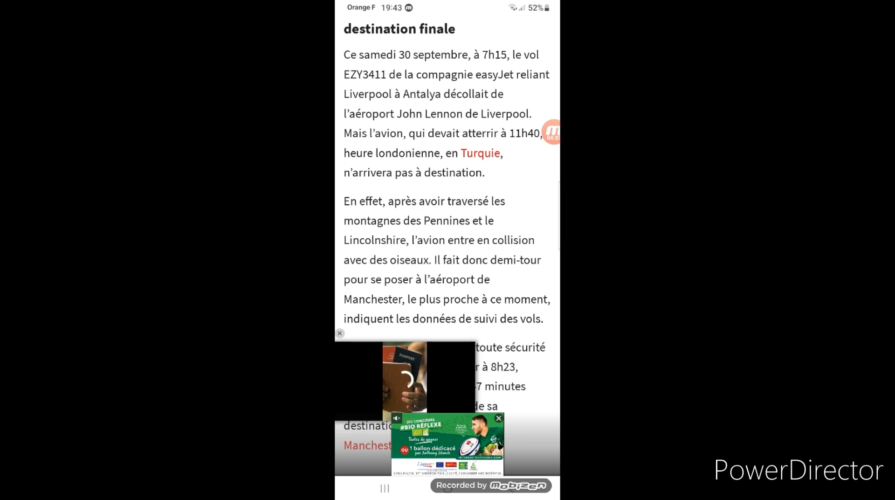
Dismiss the sports contest banner and read on to the safe Manchester landing at 8h23.
click(498, 418)
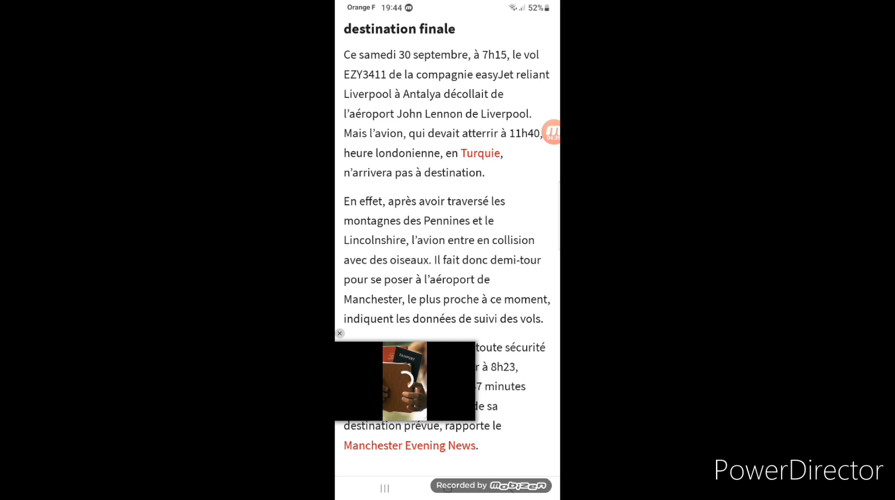
scroll(down, 3)
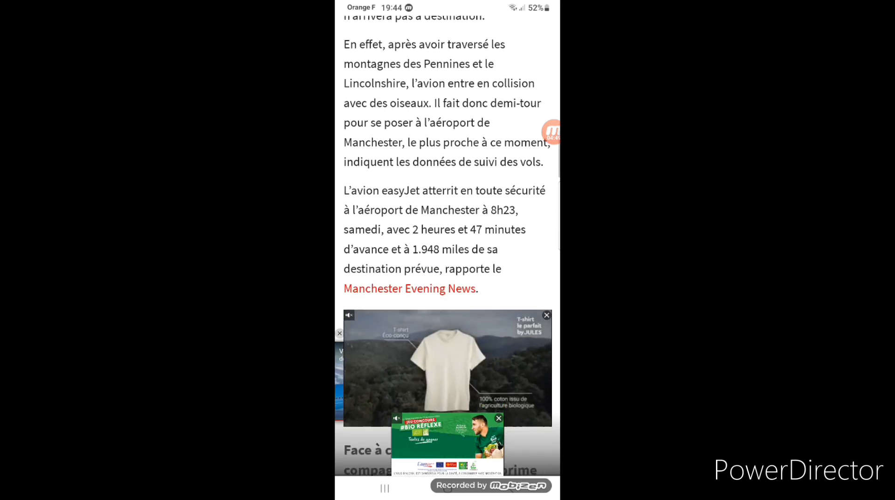
scroll(up, 3)
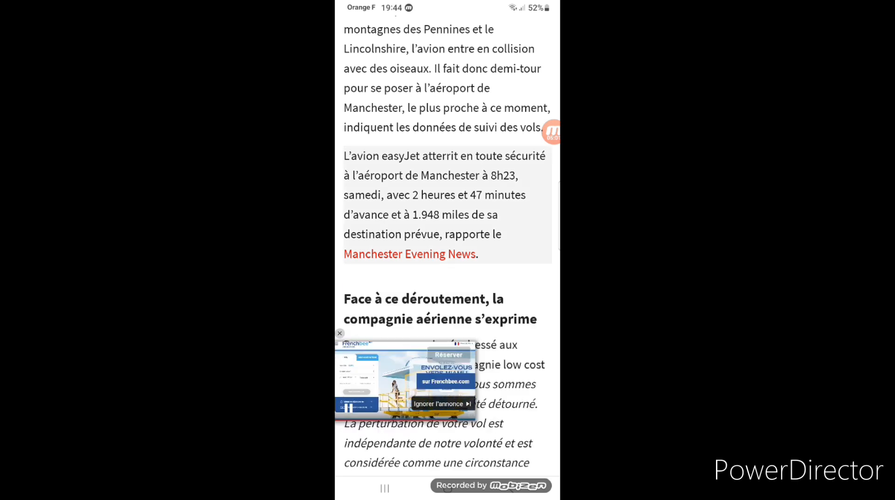
Read through 'Face à ce déroutement', the engineers' inspection and departure to Antalya, to easyJet's apology.
scroll(up, 3)
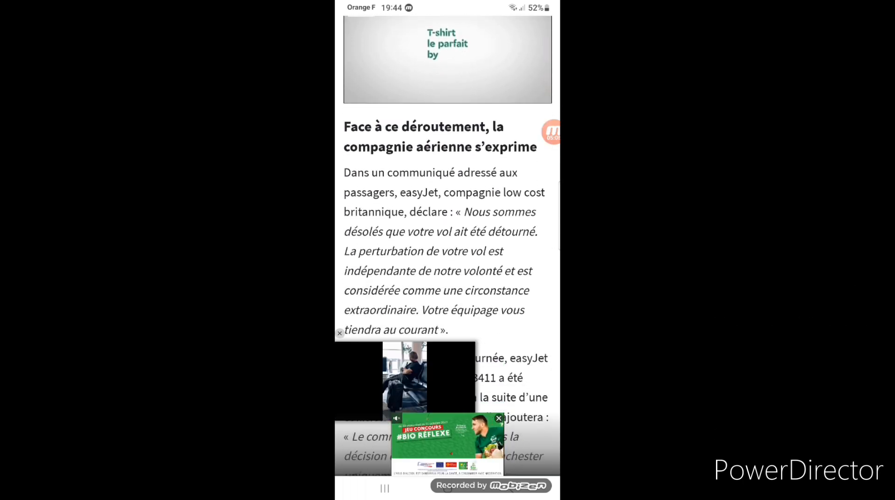
scroll(down, 3)
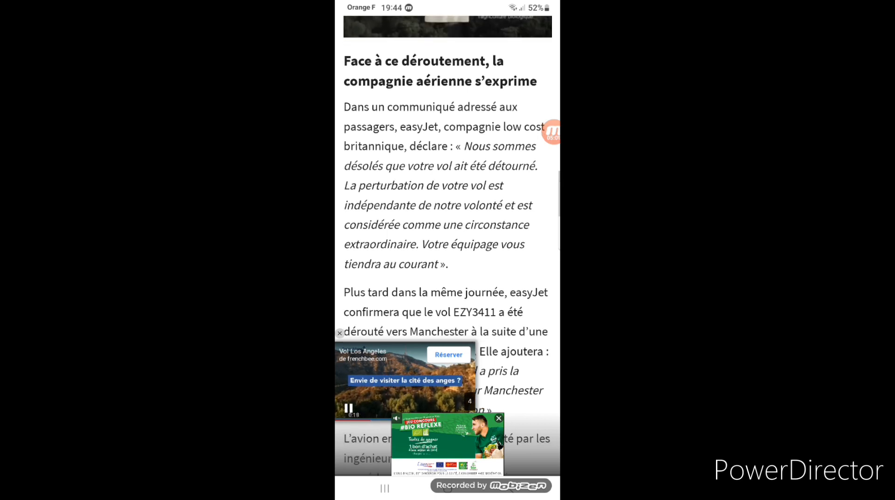
scroll(up, 3)
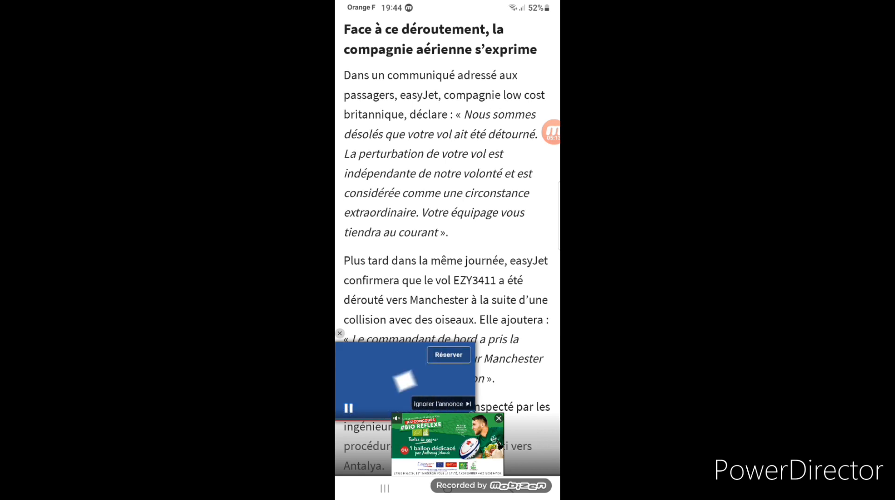
scroll(up, 3)
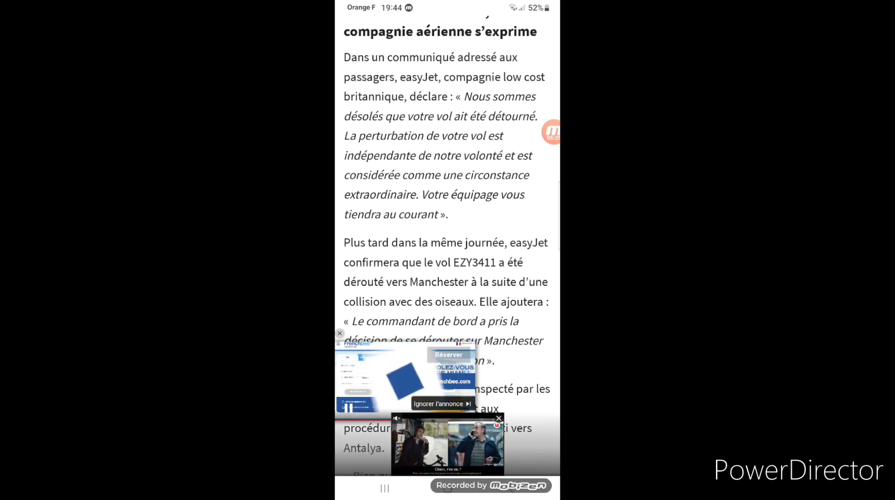
scroll(up, 3)
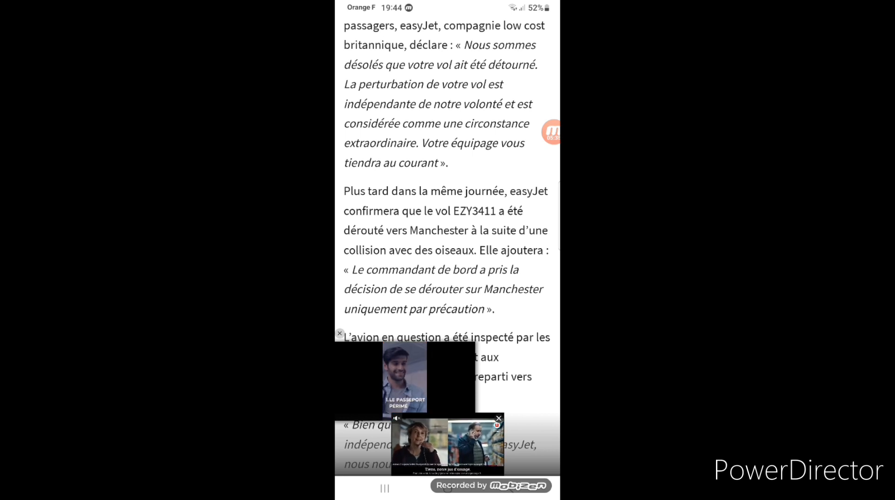
scroll(up, 3)
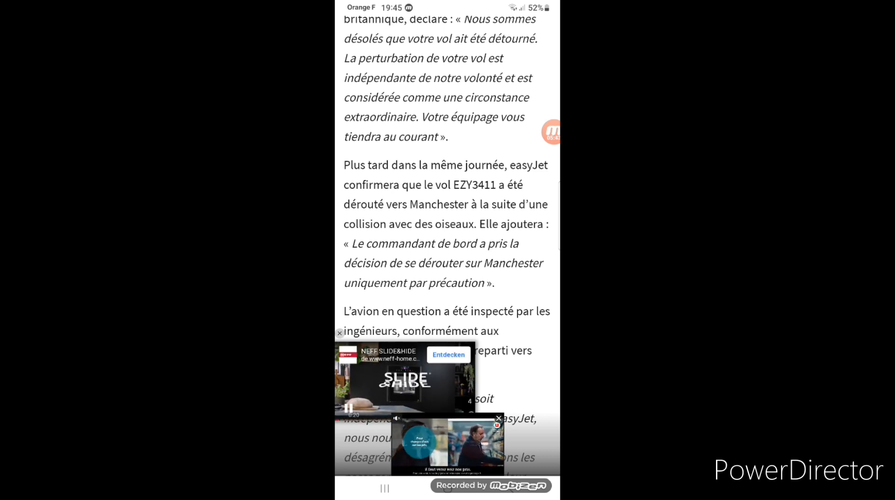
scroll(up, 3)
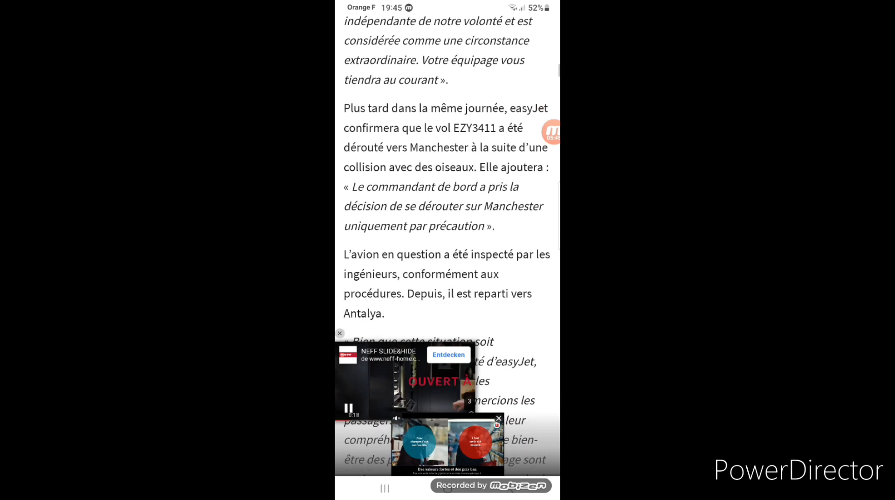
scroll(up, 3)
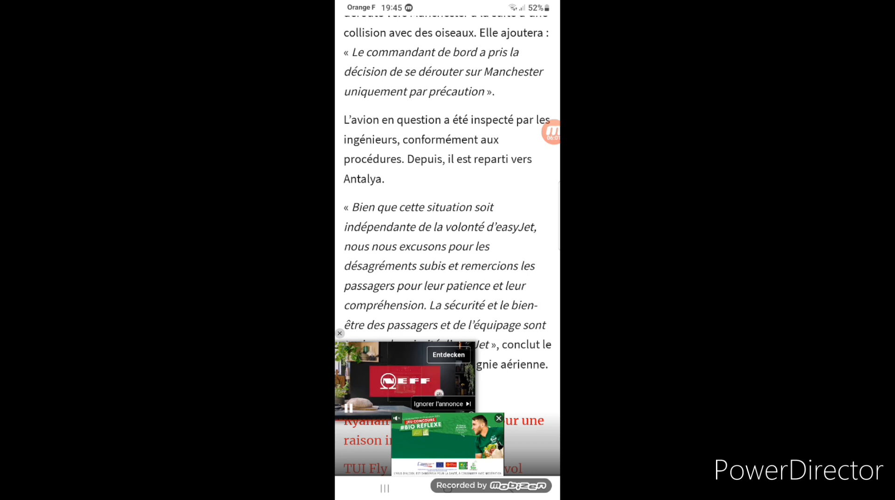
Scroll past 'Sur le même sujet' until the GetYourGuide Montserrat advert covers the page.
scroll(up, 3)
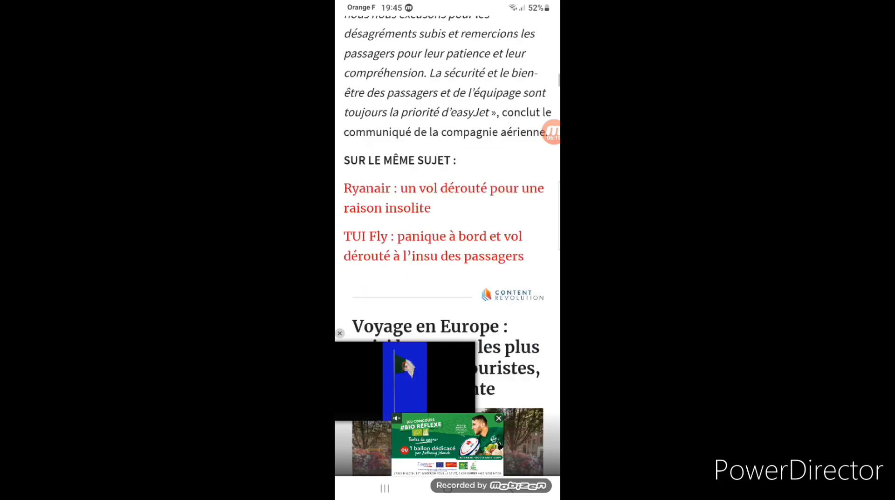
scroll(down, 3)
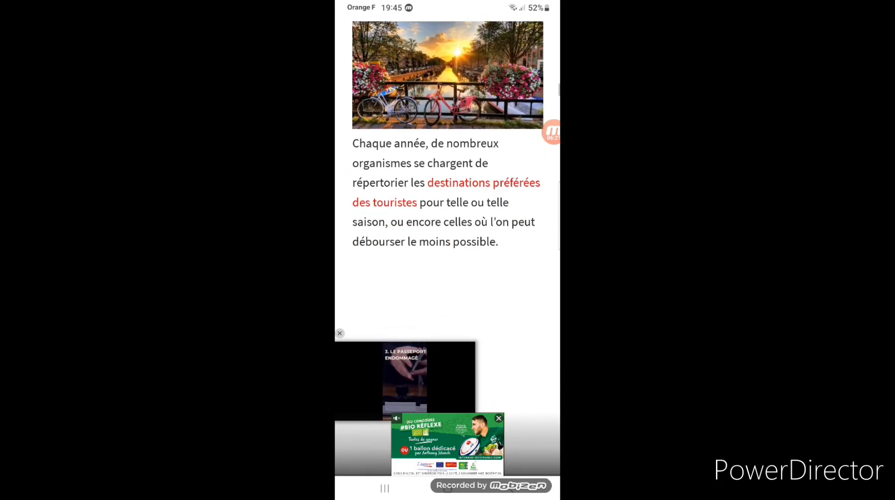
scroll(down, 3)
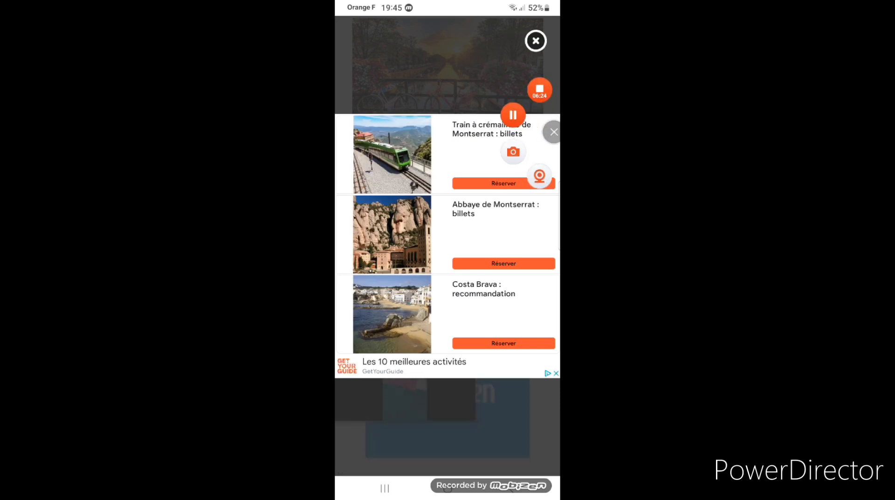
Leave the browser for the home screen and launch YouTube from the Google apps folder.
click(535, 40)
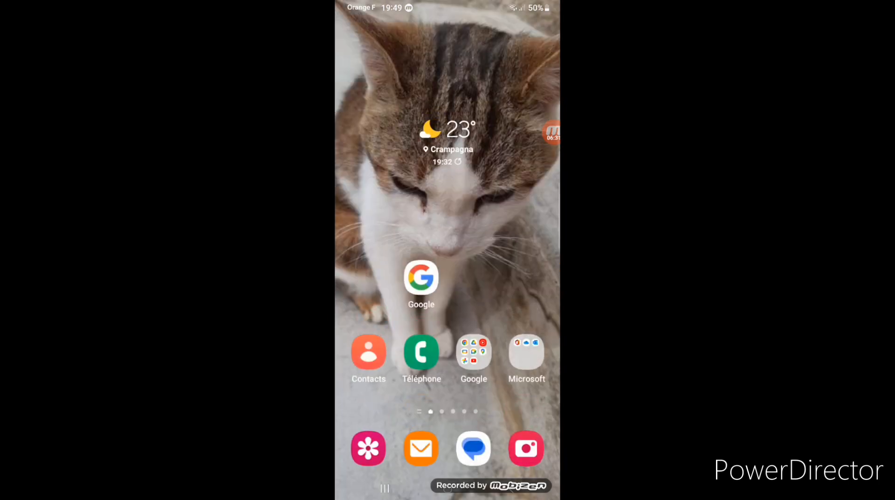
click(474, 349)
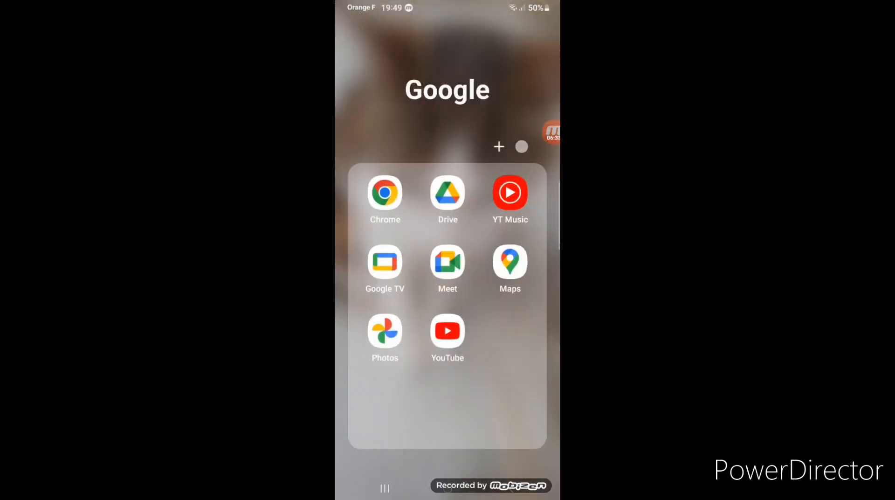
click(448, 330)
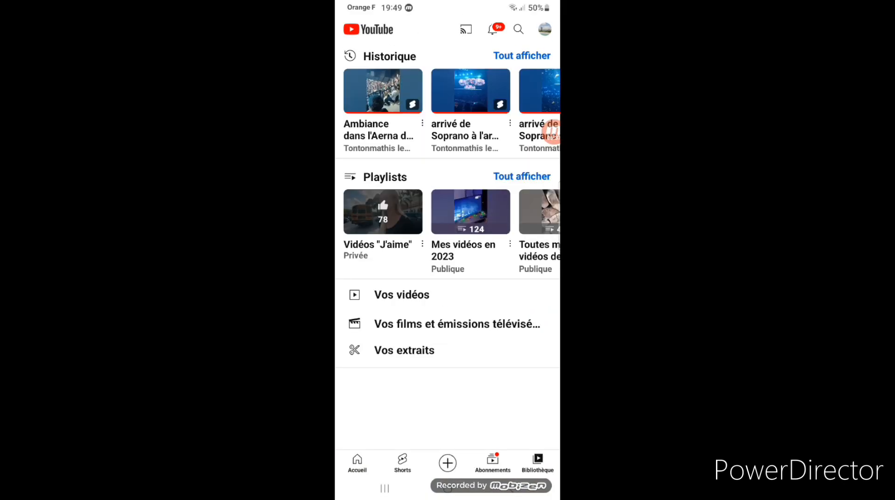
Scroll the YouTube library and open 'Vos vidéos' to list the channel's uploads.
scroll(up, 3)
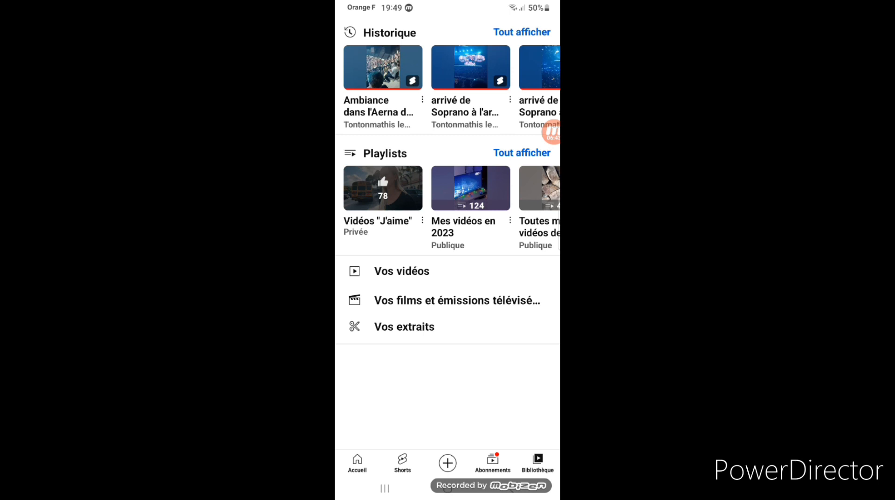
scroll(up, 3)
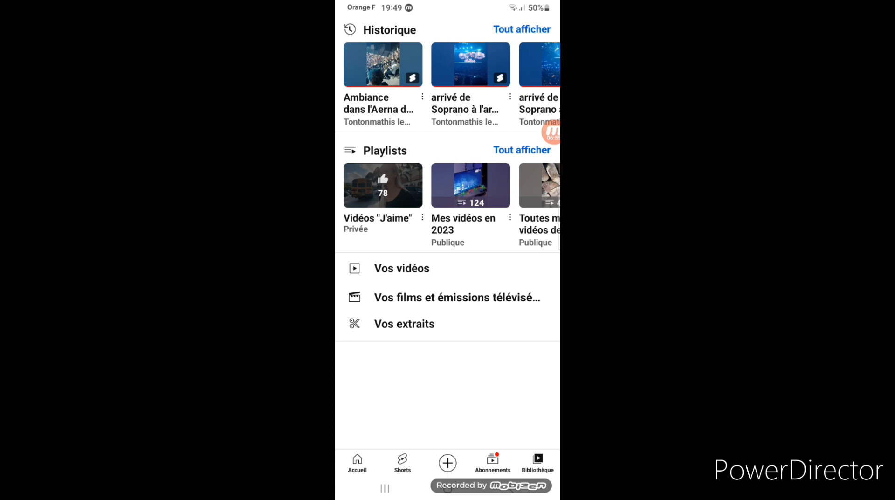
click(401, 268)
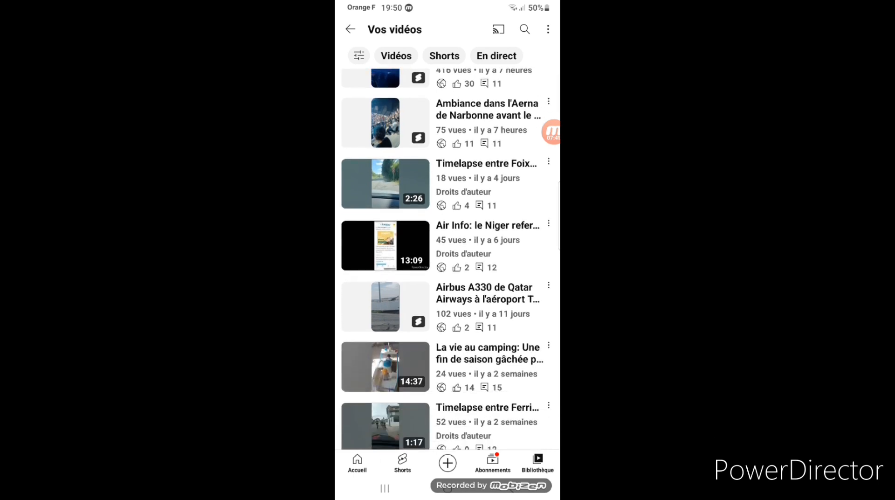
scroll(down, 3)
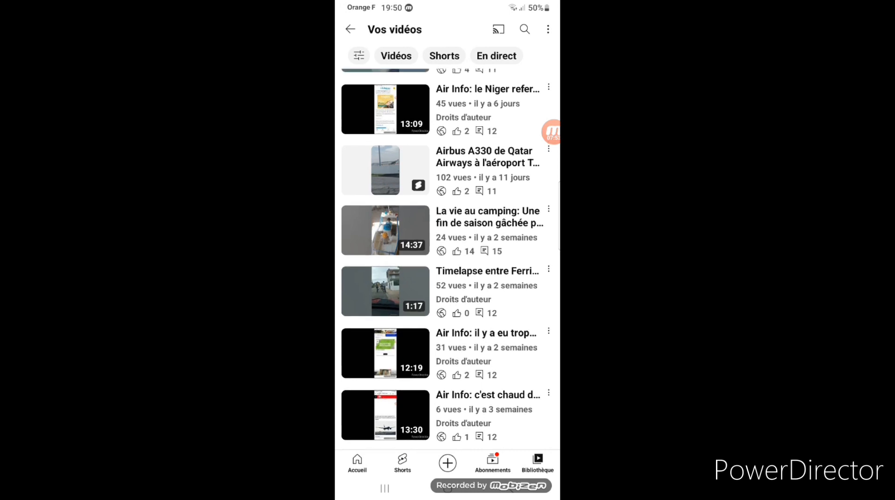
scroll(down, 3)
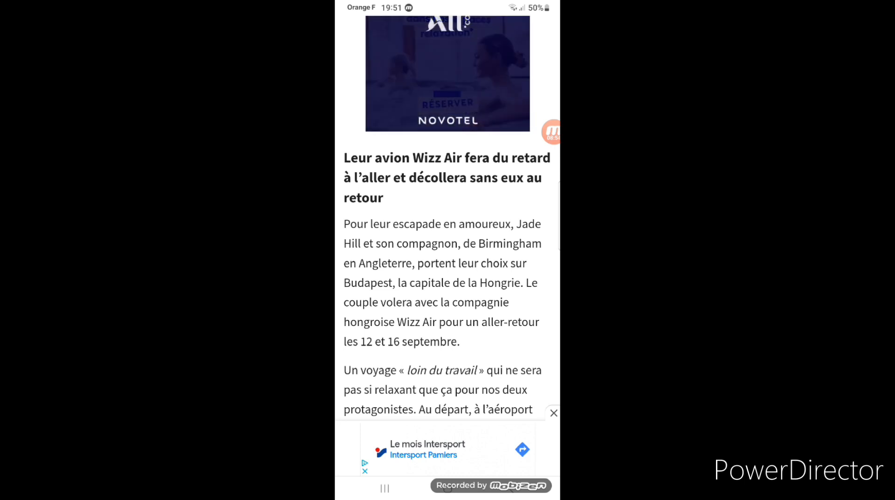
Read the Wizz Air article past the bird strike and Luton landing to 'Les passagers rentrent en bus'.
scroll(up, 3)
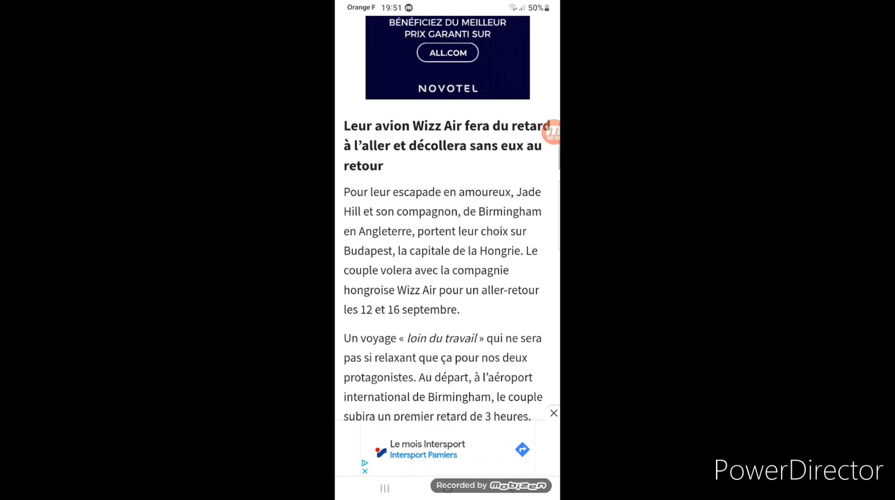
scroll(up, 3)
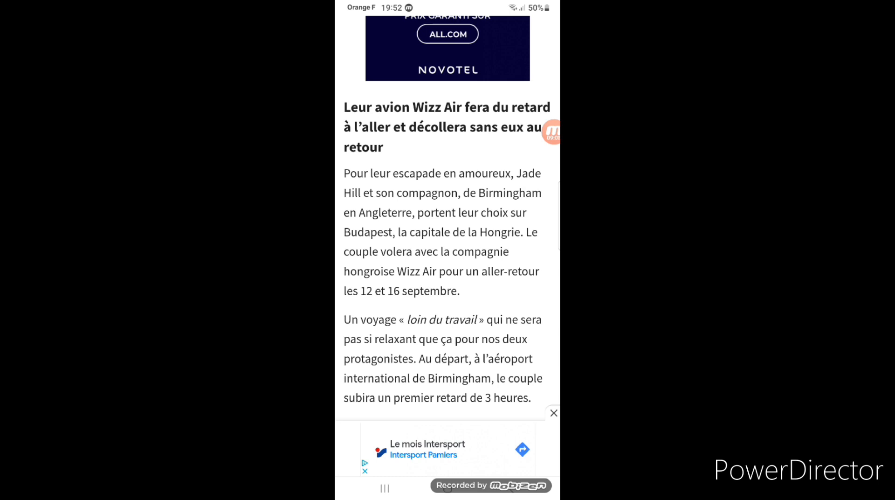
scroll(up, 3)
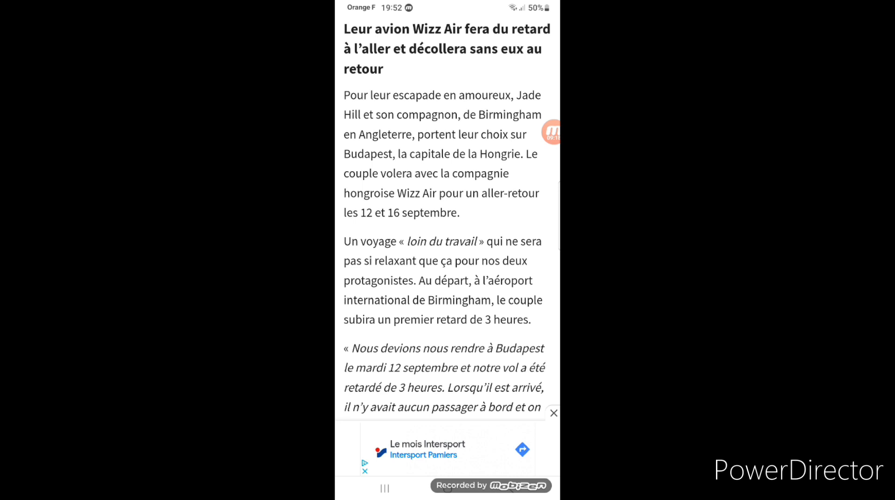
scroll(down, 3)
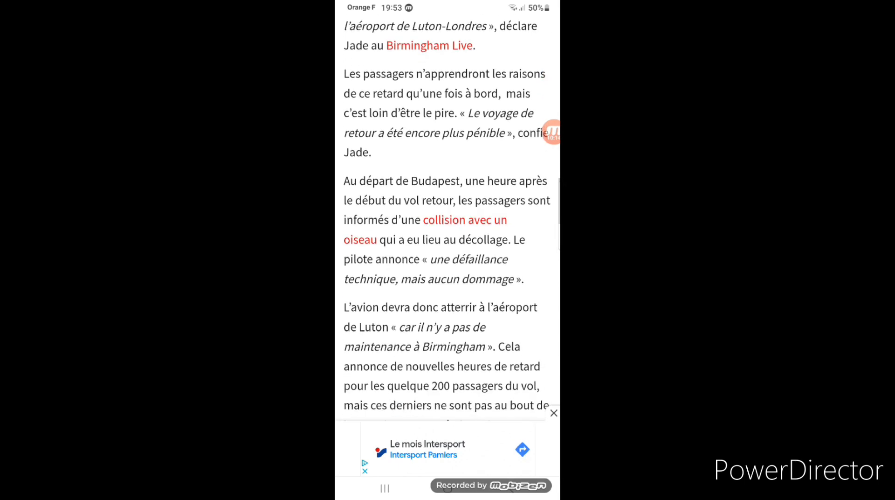
scroll(up, 3)
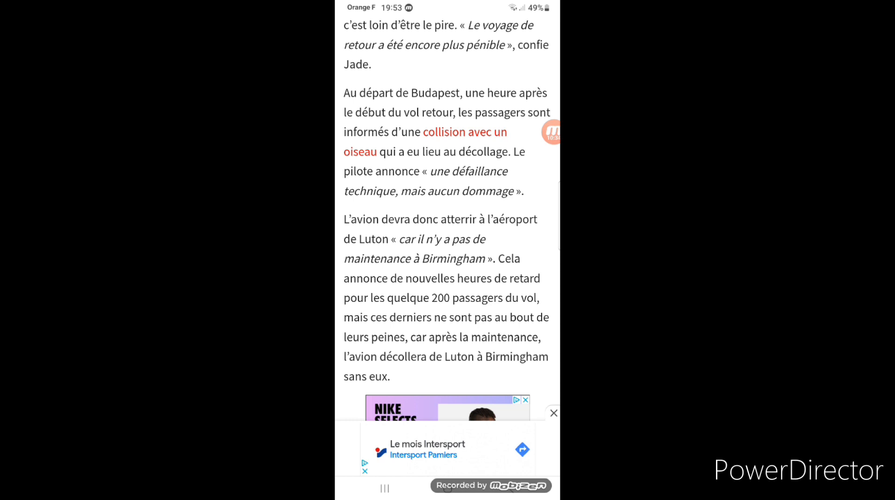
scroll(down, 3)
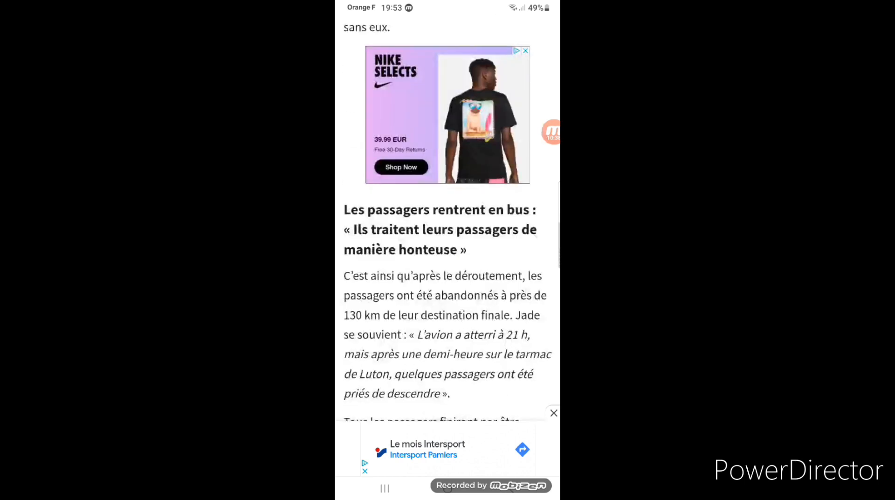
Read past the Frenchbee ad, the 4 a.m. coach arrival and Jade's complaint to '10 heures de retard'.
scroll(up, 3)
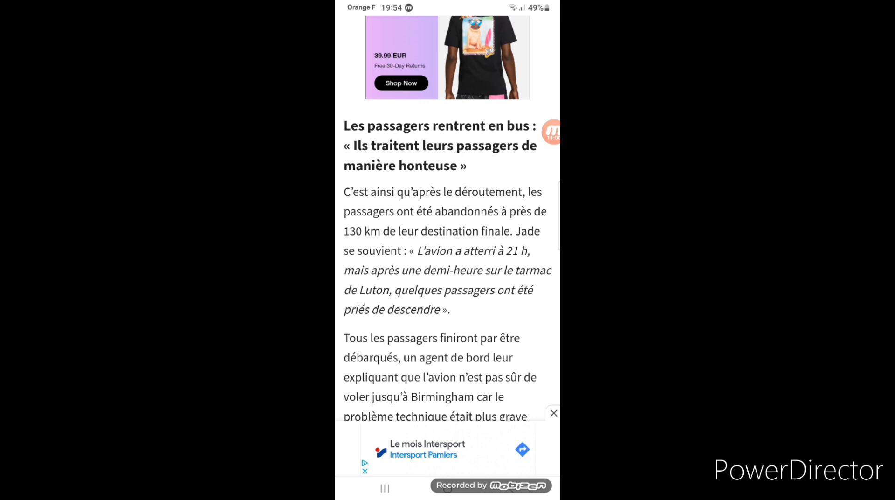
scroll(down, 3)
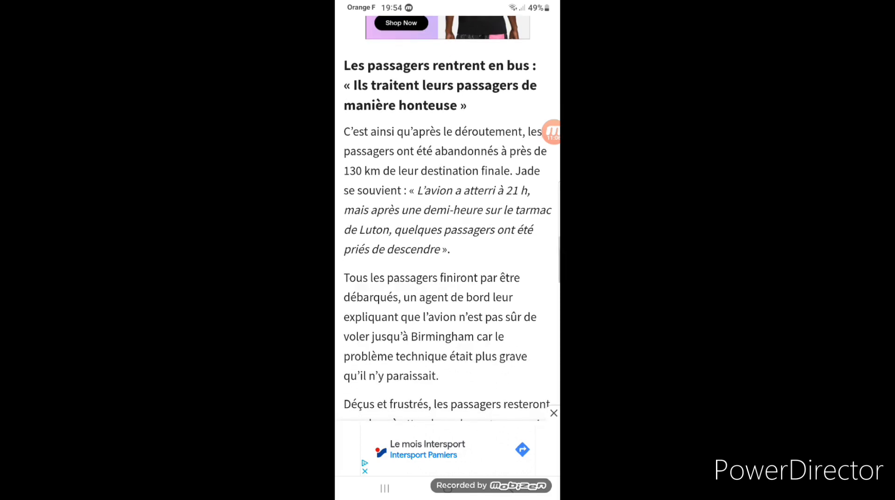
scroll(up, 3)
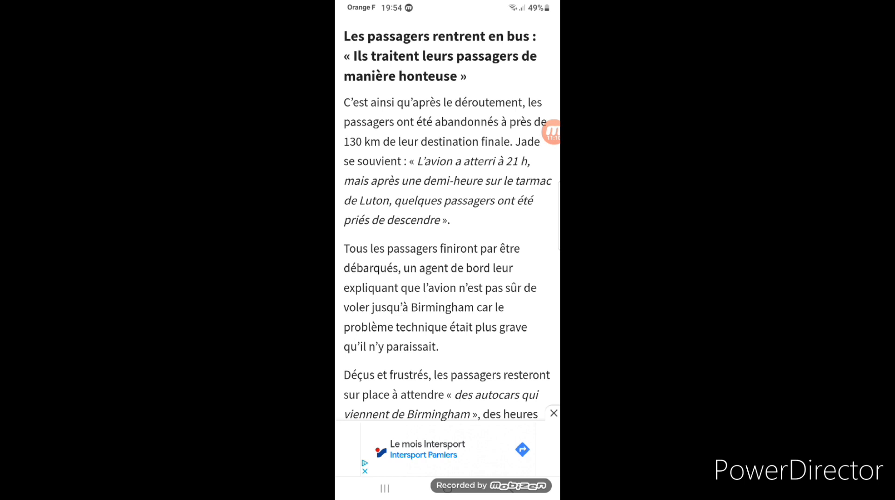
scroll(down, 3)
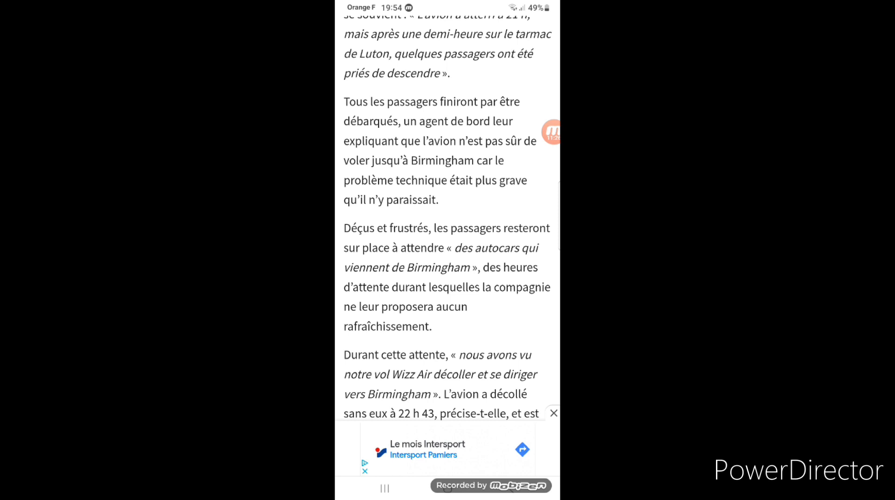
scroll(down, 3)
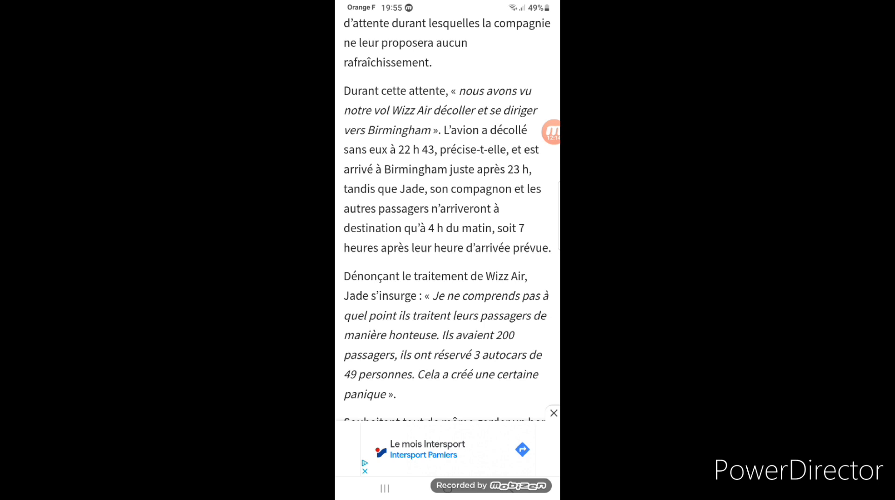
scroll(up, 3)
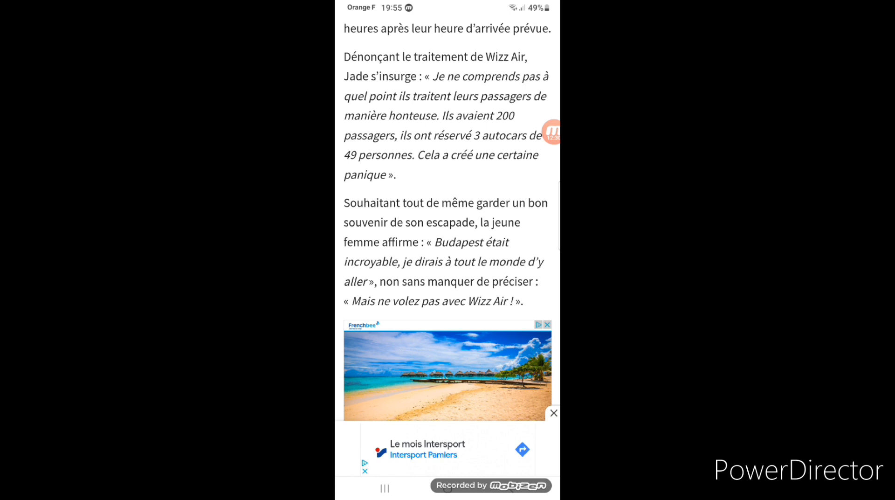
scroll(down, 3)
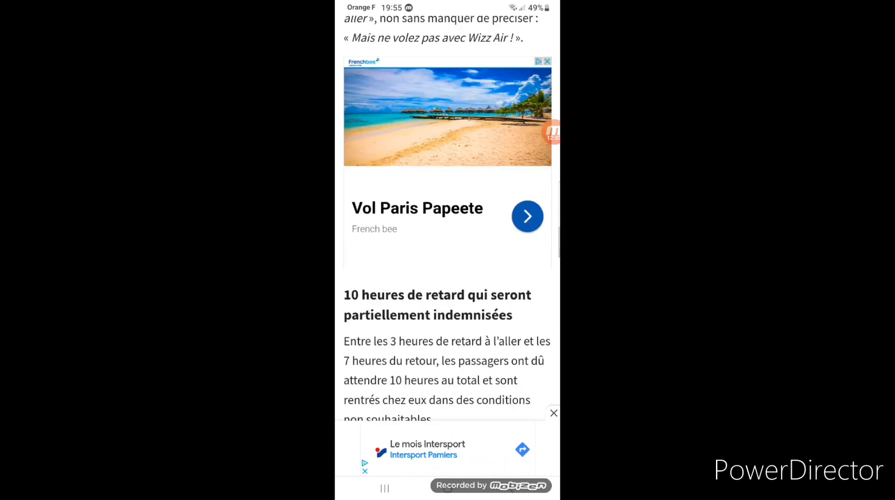
Scroll the YouTube home feed and switch to the Bibliothèque tab showing history and playlists.
scroll(up, 3)
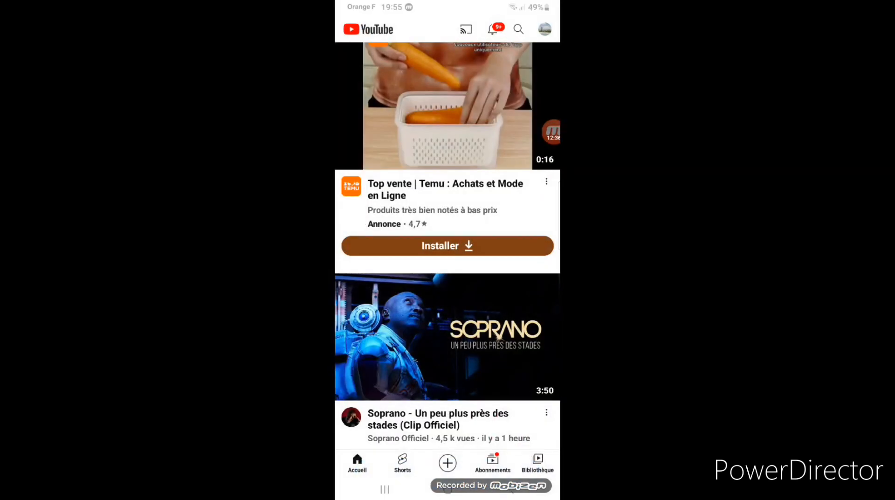
scroll(up, 3)
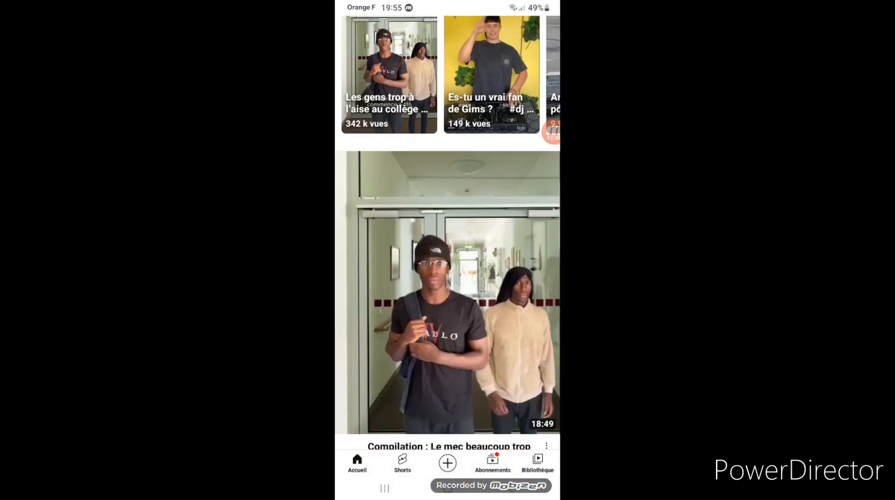
click(536, 462)
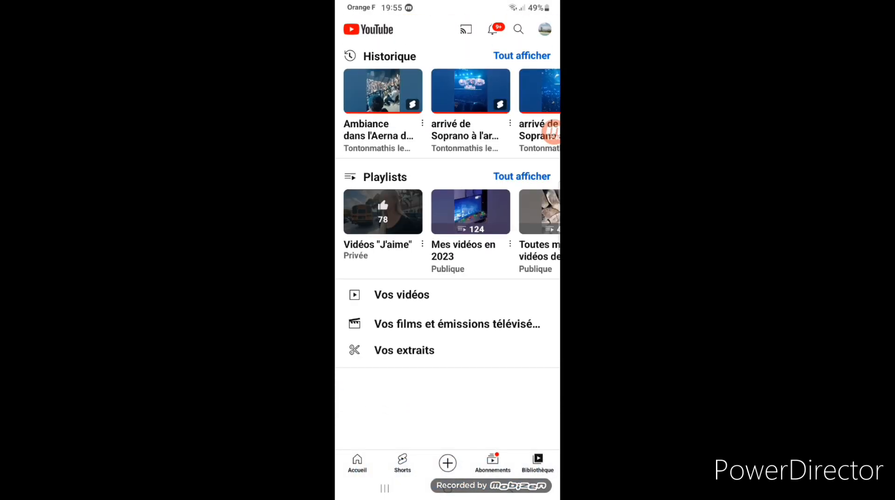
Swipe the Historique row, open the Tontonmathis channel's videos and scroll down to older uploads.
scroll(left, 3)
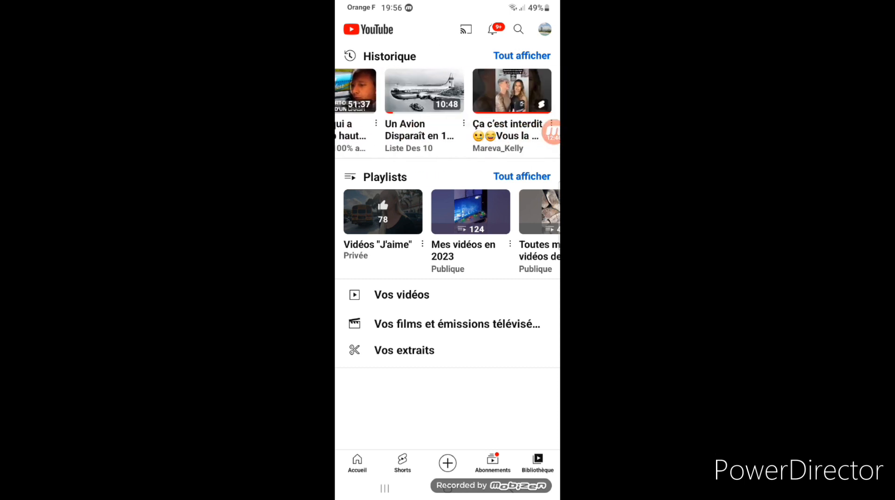
click(544, 29)
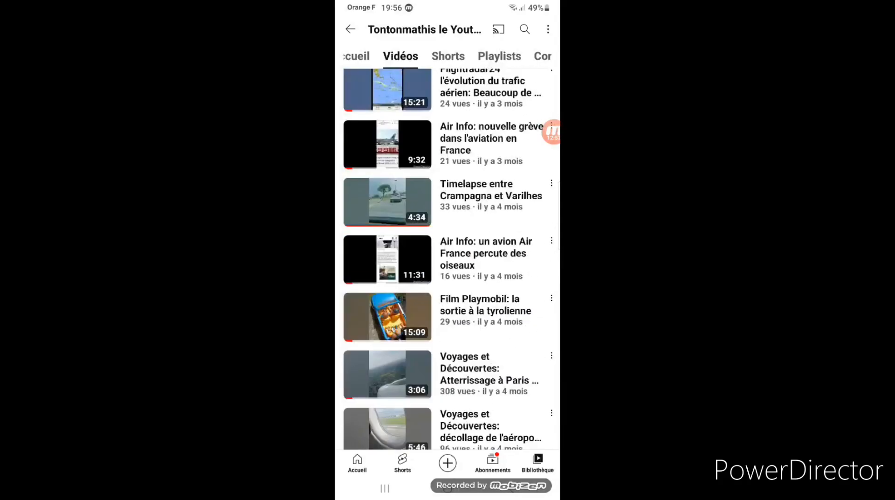
scroll(down, 3)
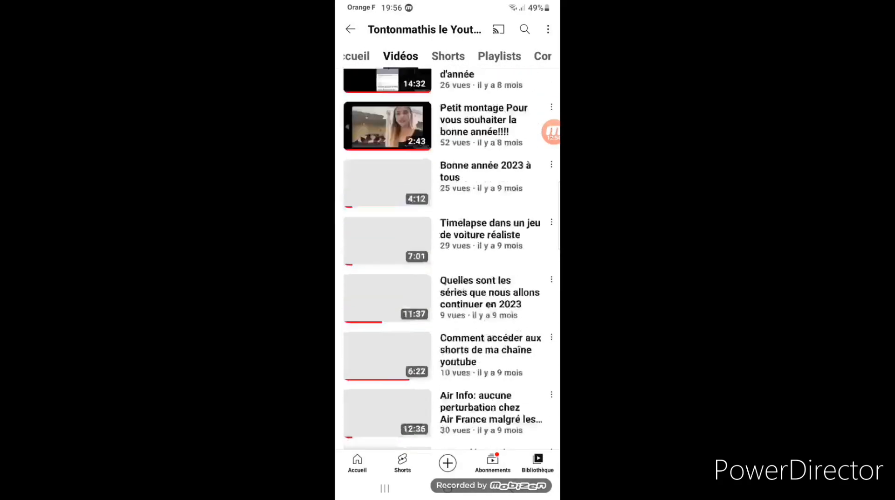